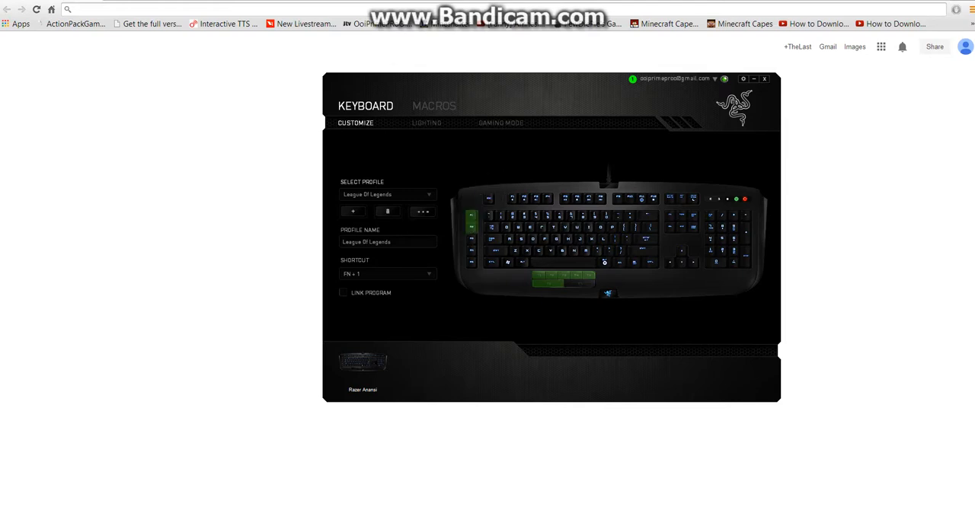
mouse_move(471, 215)
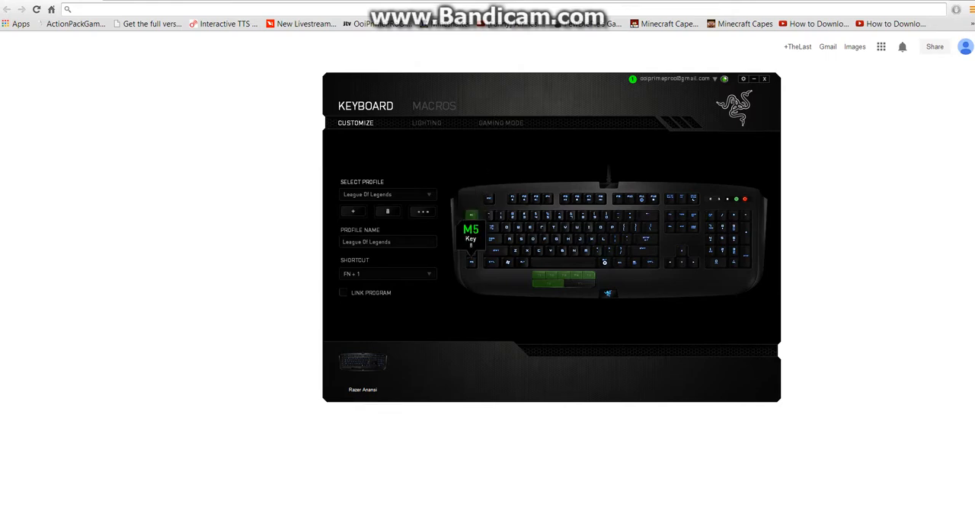
- Switch M5's key assignment to Macro and start a new macro, Macro 3
click(471, 234)
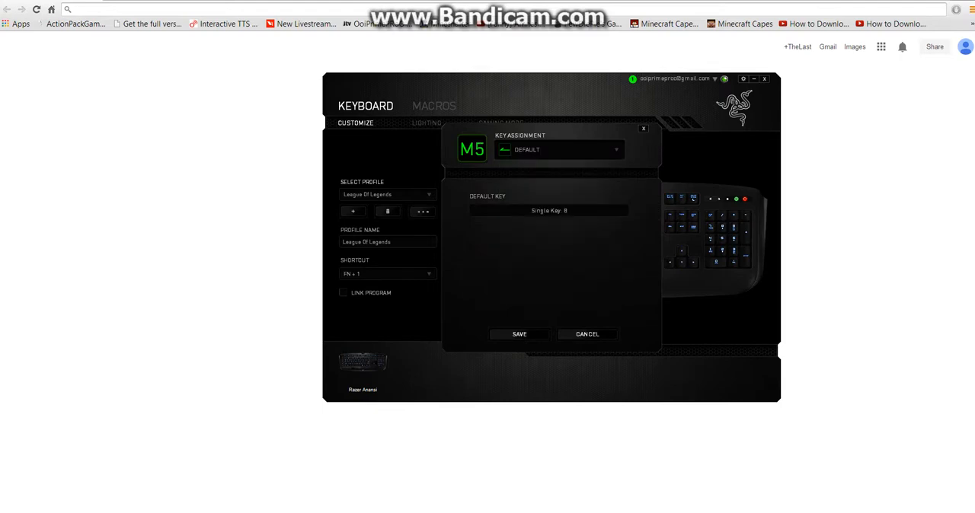
click(559, 149)
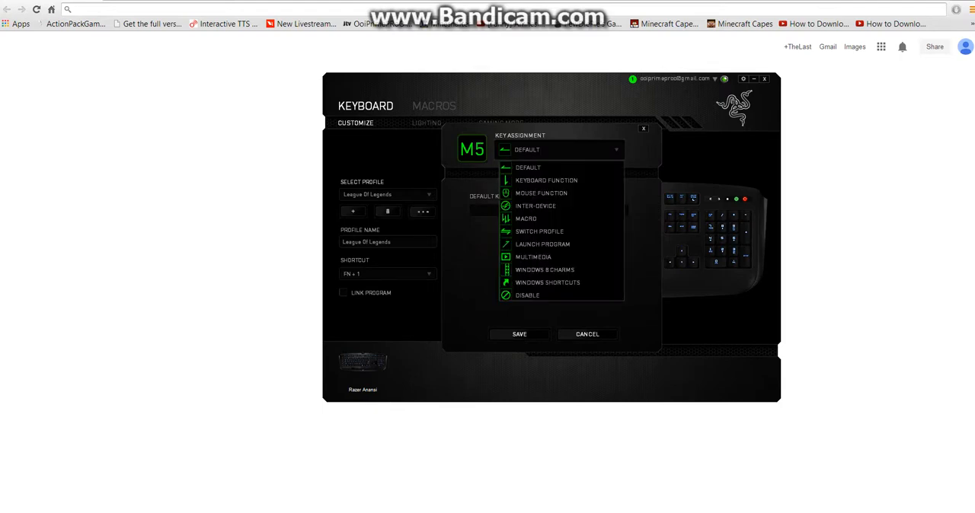
click(525, 218)
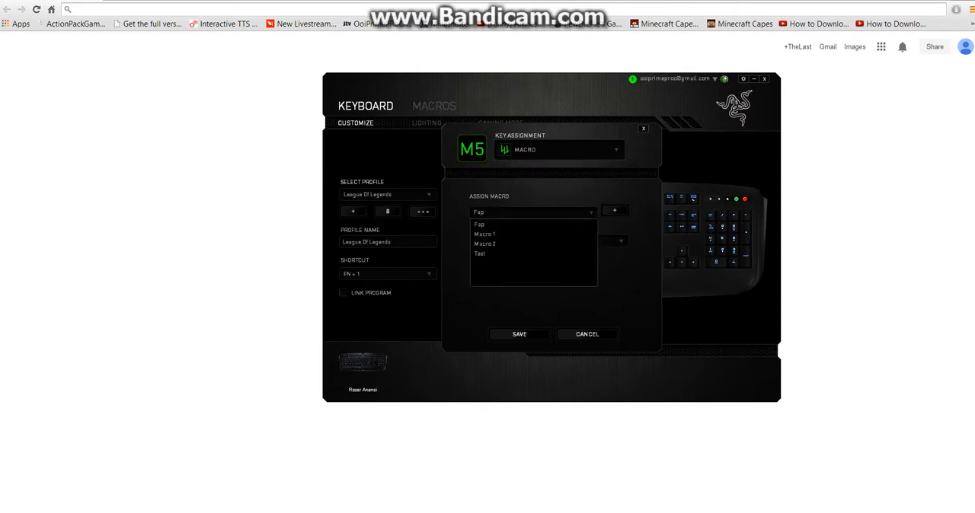
click(479, 224)
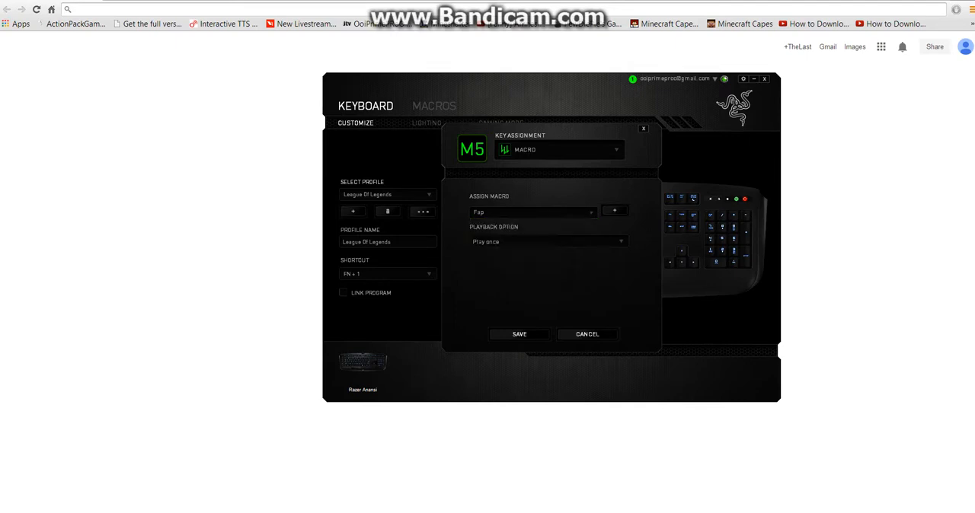
click(614, 211)
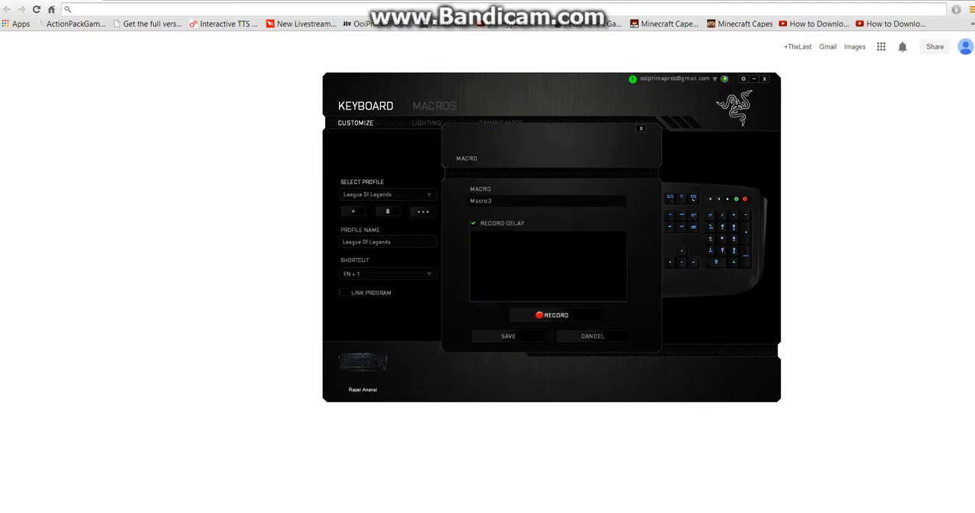
- Record a short keystroke macro as Macro 3 and save M5's assignment with Play once
click(546, 200)
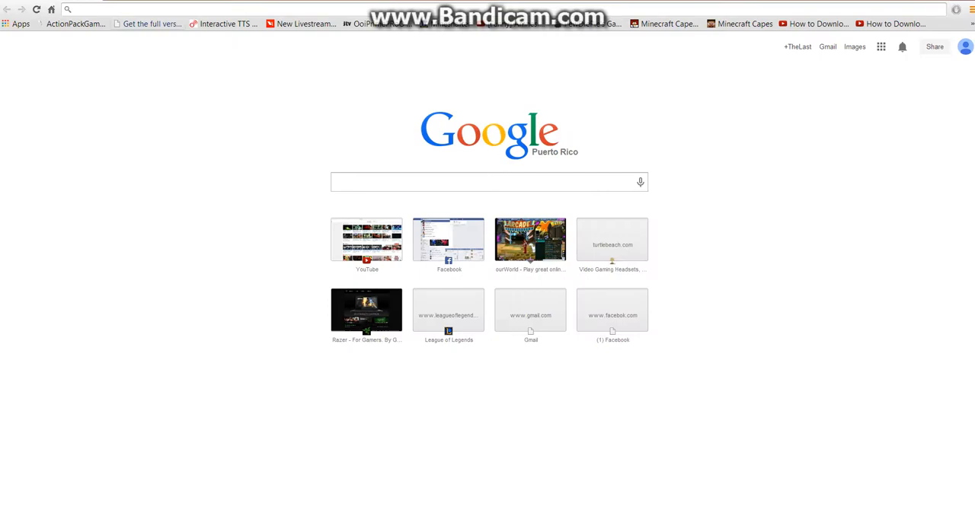
text(tes)
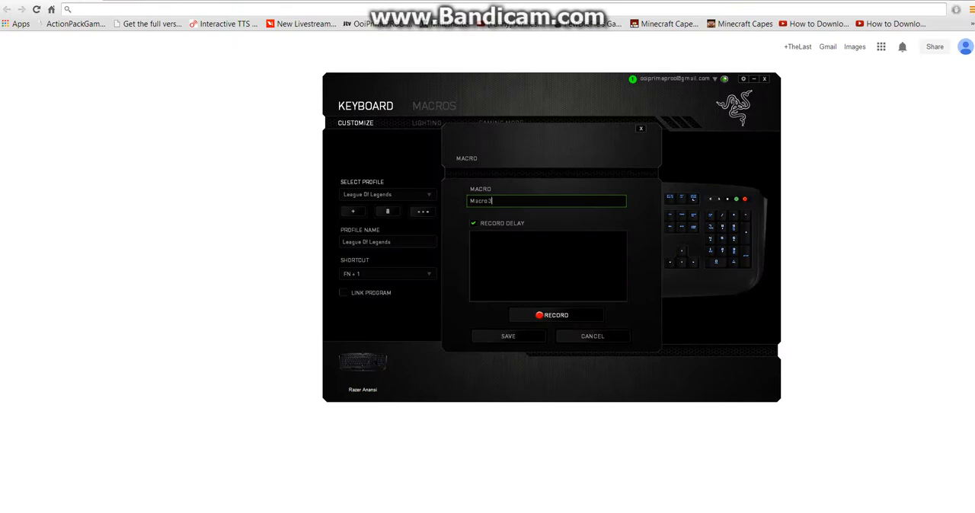
click(556, 315)
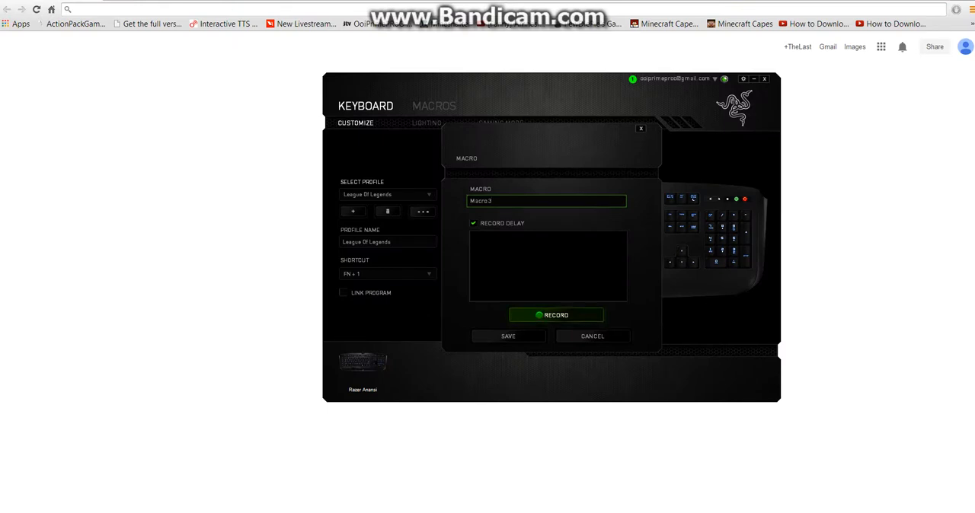
click(556, 315)
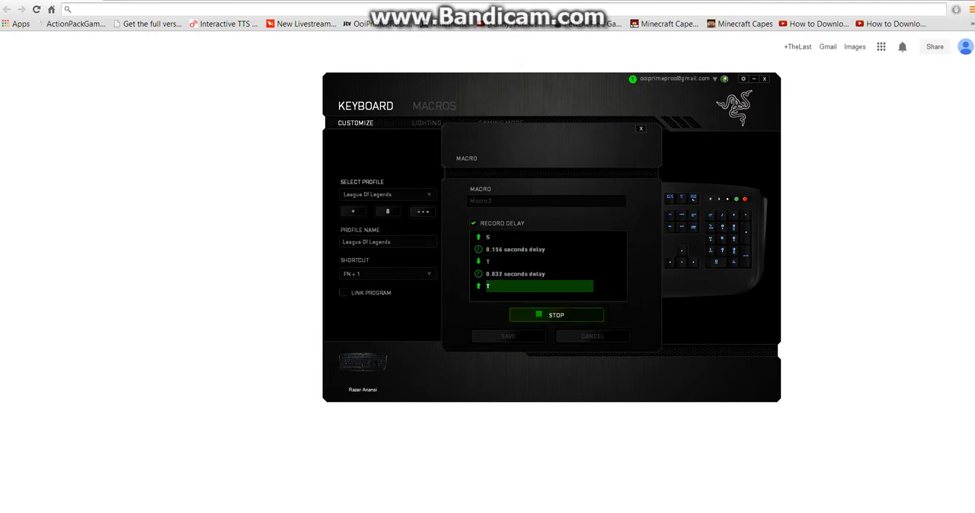
click(556, 314)
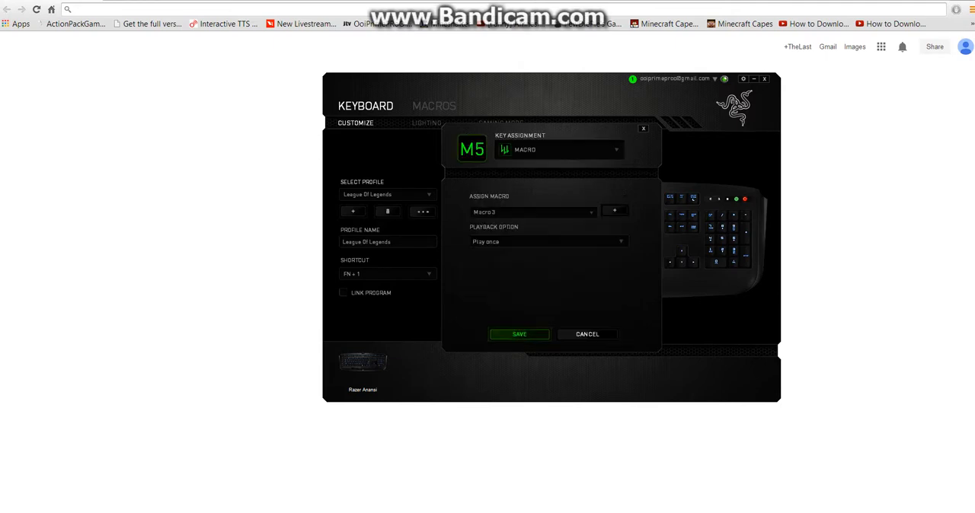
click(519, 334)
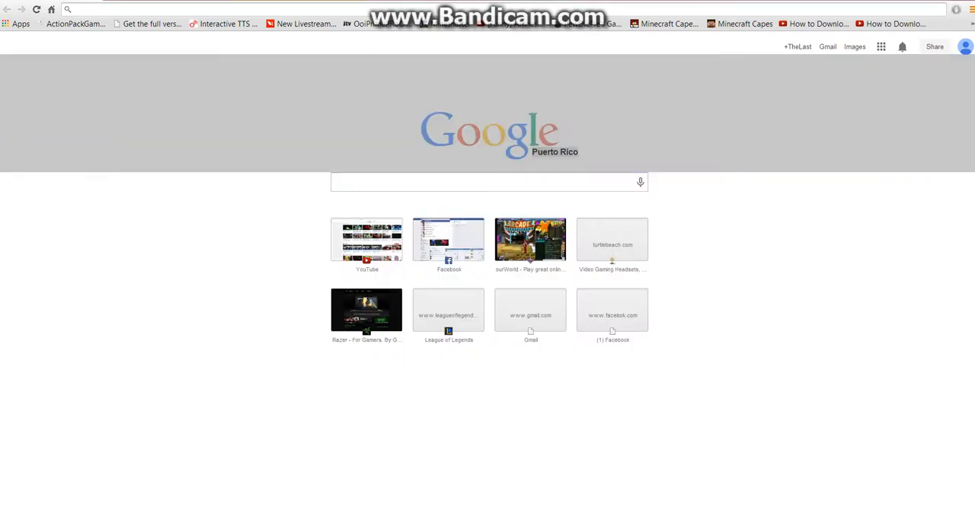
- Play the M5 macro in Chrome's address bar, typing 'test', then backspace
text(test)
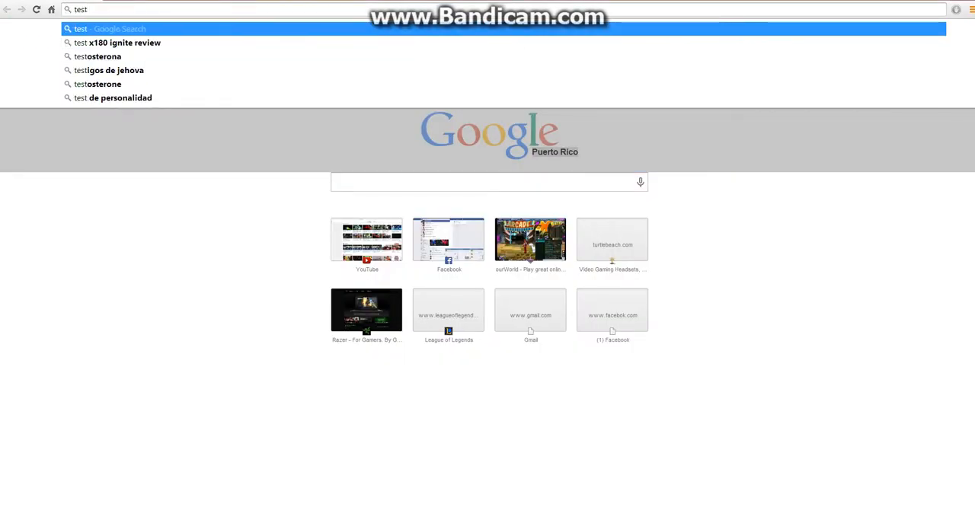
key(Backspace)
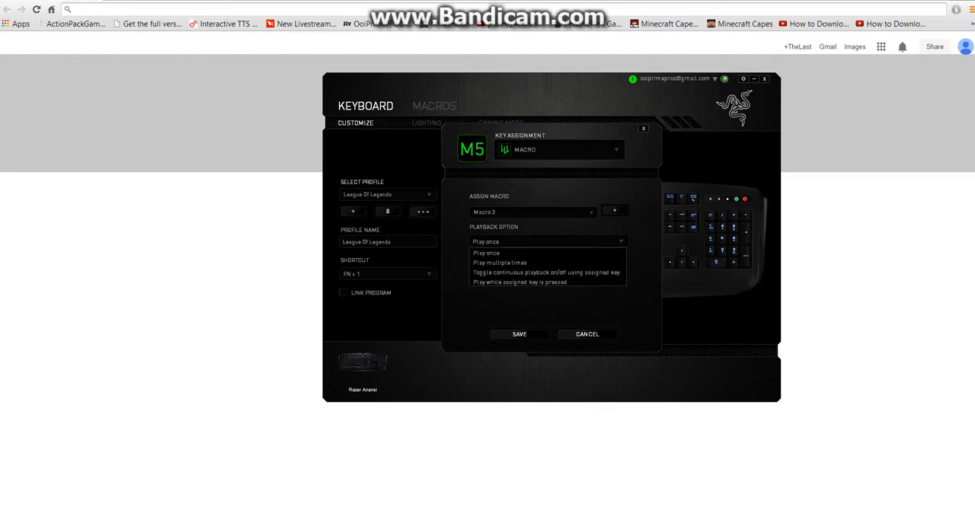
- Keep Play once, create another new macro and run an empty test recording
click(485, 242)
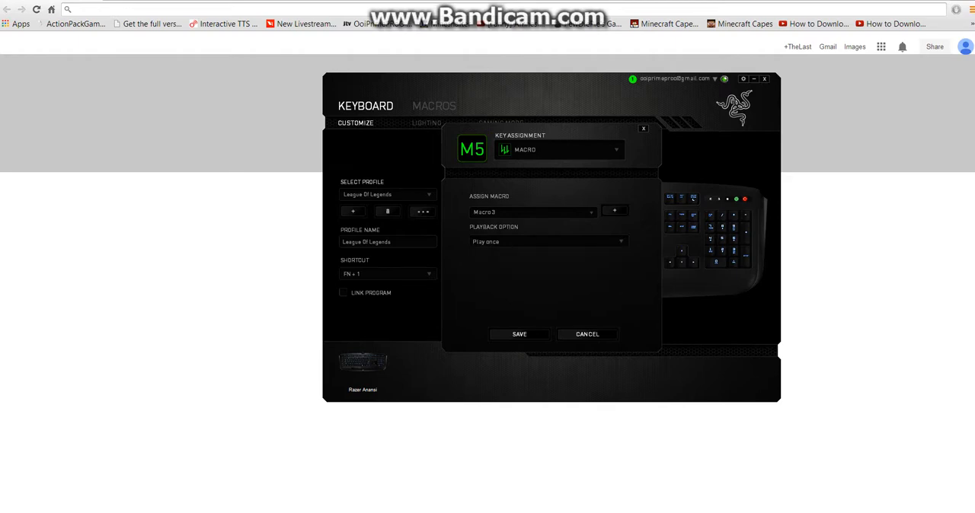
click(614, 212)
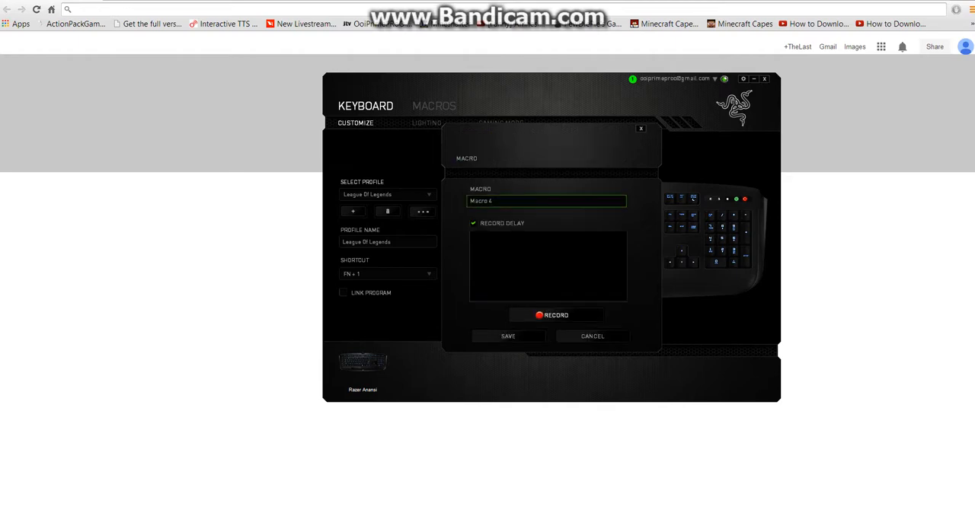
text(Macro3)
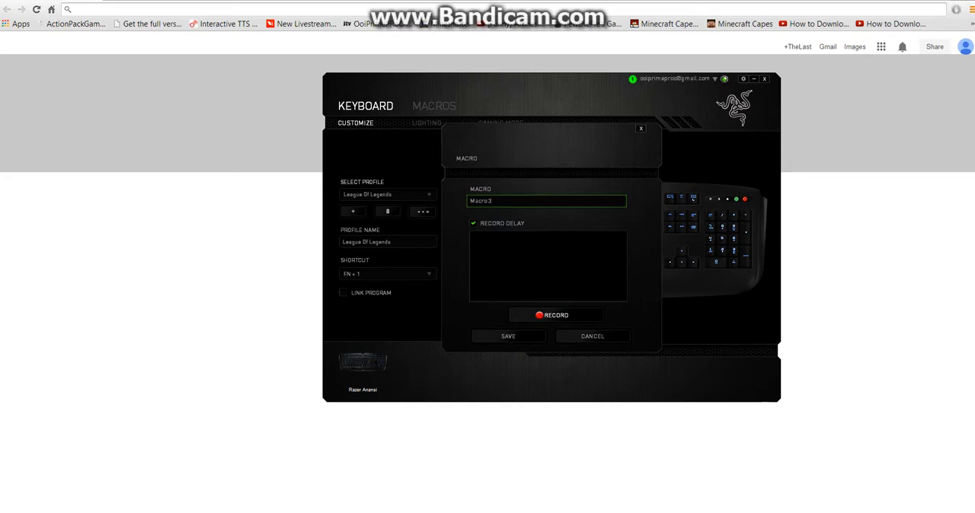
click(555, 315)
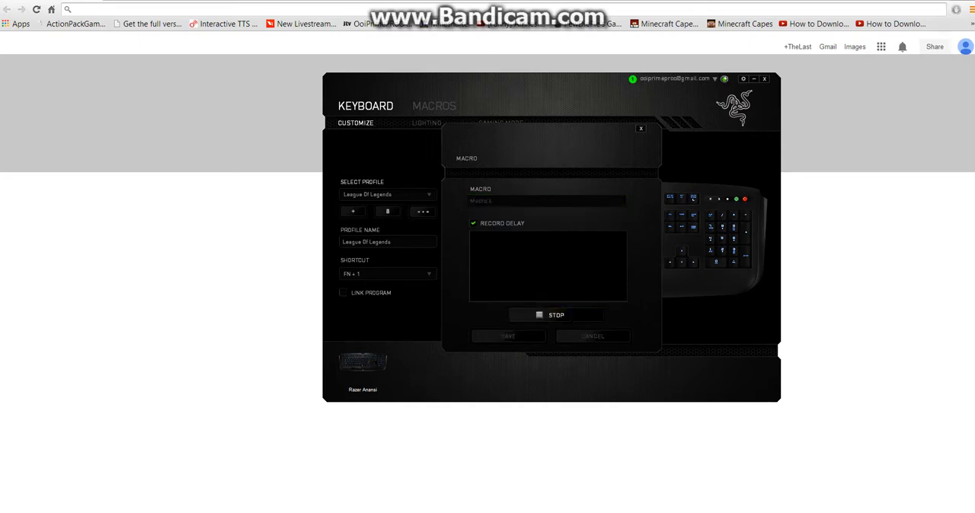
click(556, 314)
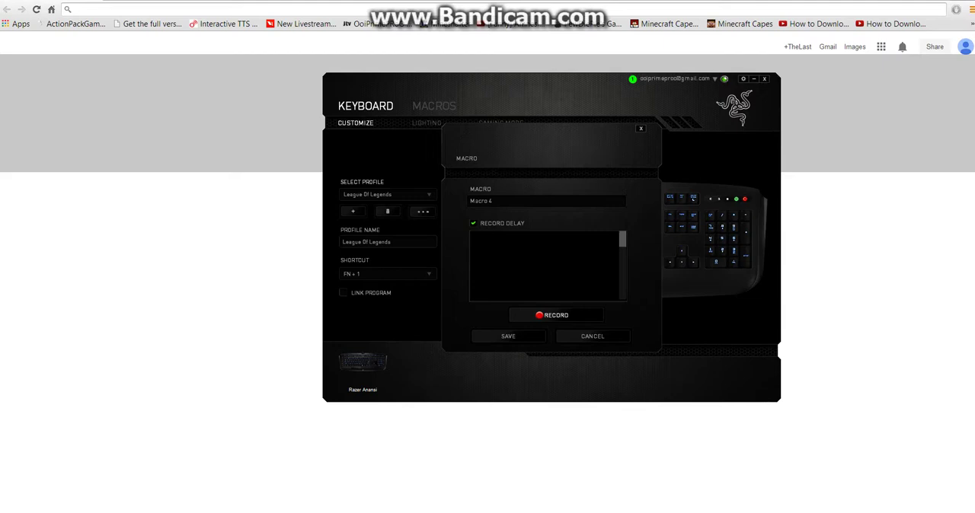
- Turn off Record Delay and record a single T keystroke as Macro 4
click(472, 223)
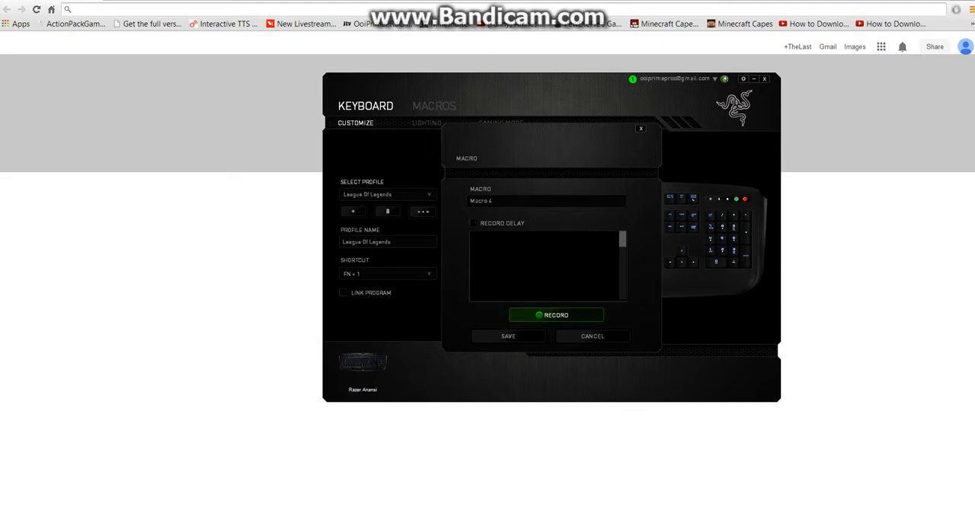
click(555, 314)
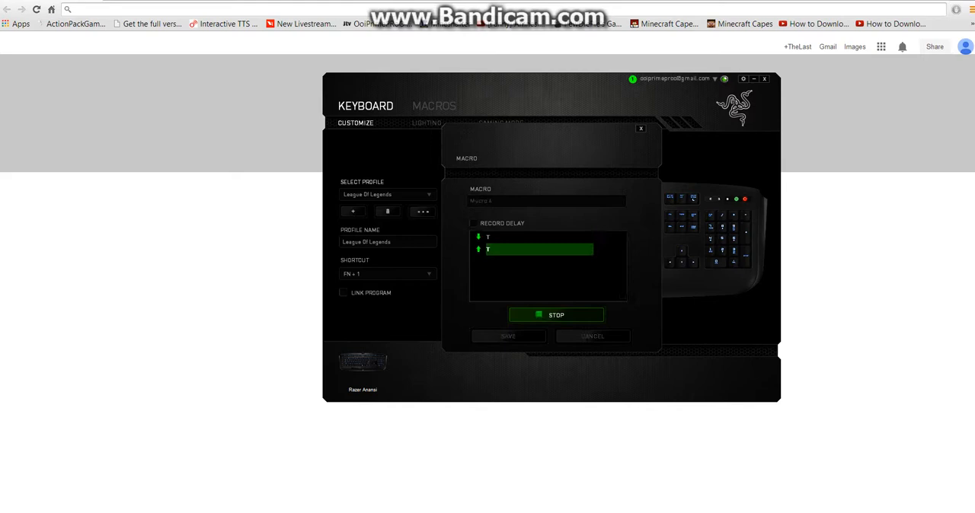
click(556, 315)
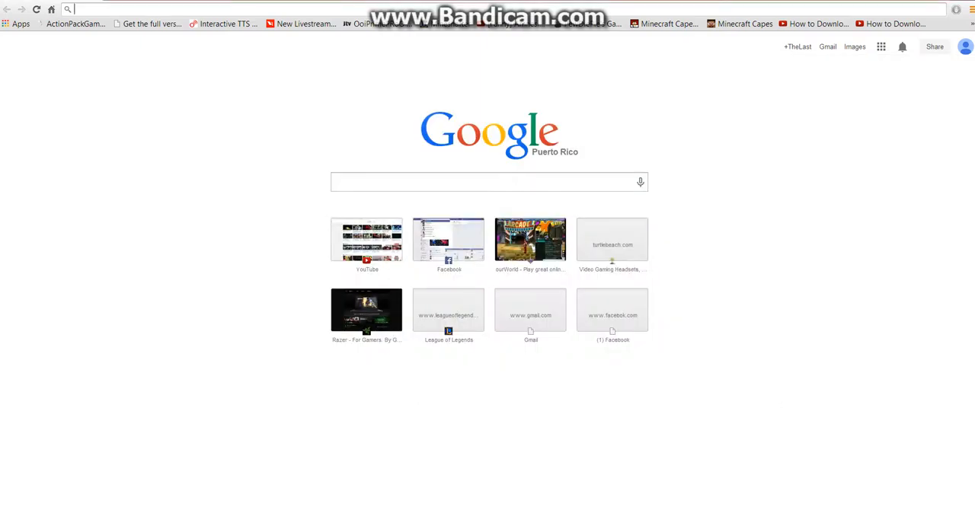
- Test the macro in Chrome's address bar, producing 'test', then delete a character
text(te)
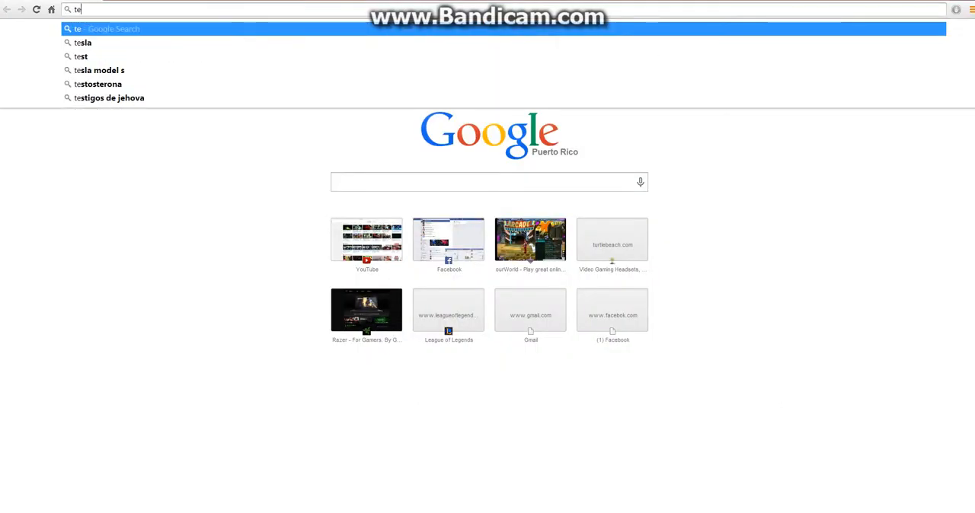
text(st)
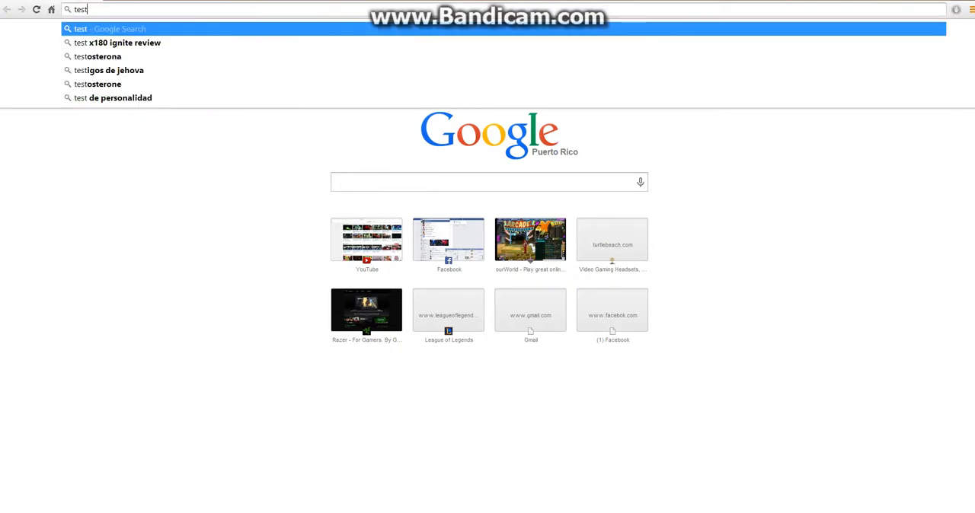
text(f)
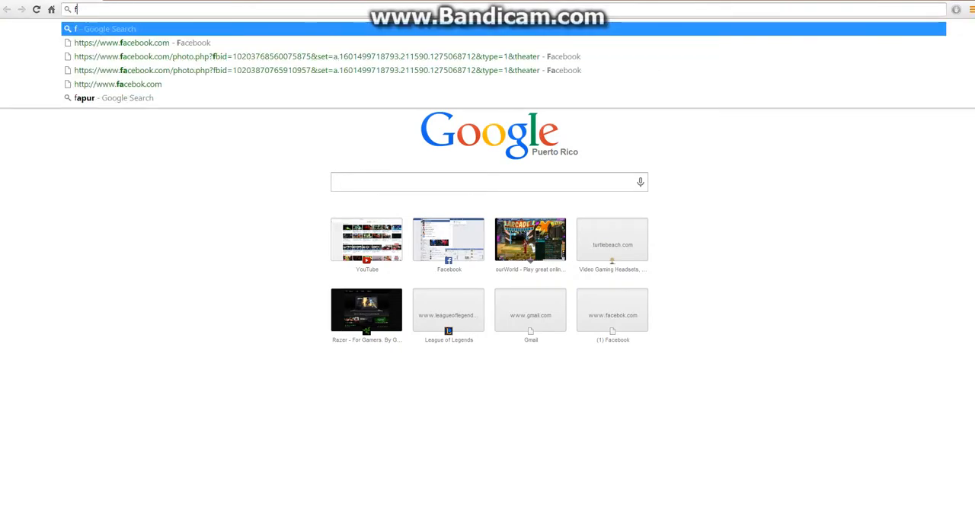
text(t)
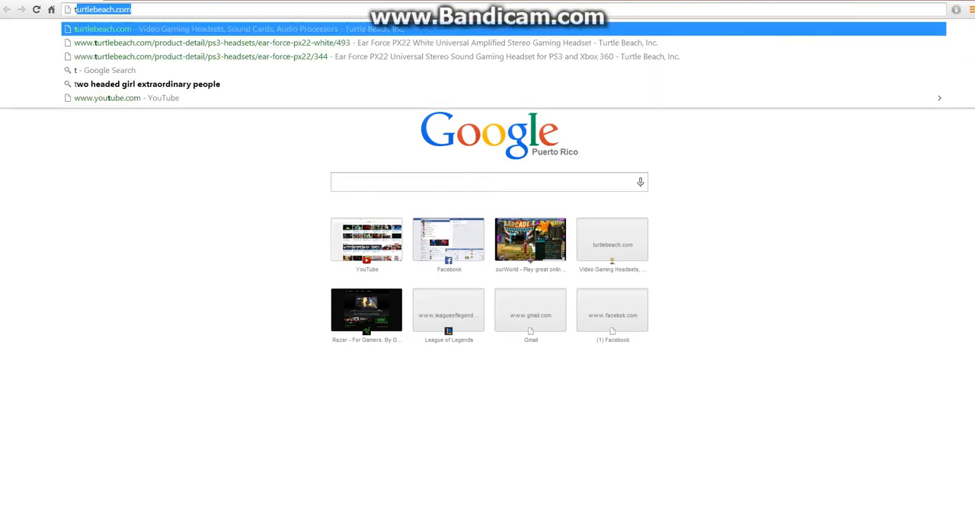
text(test)
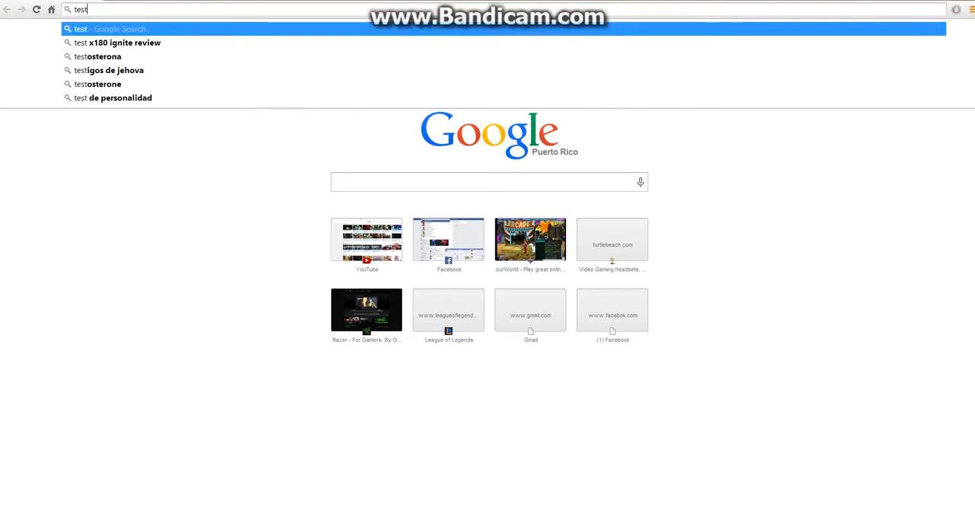
key(Backspace)
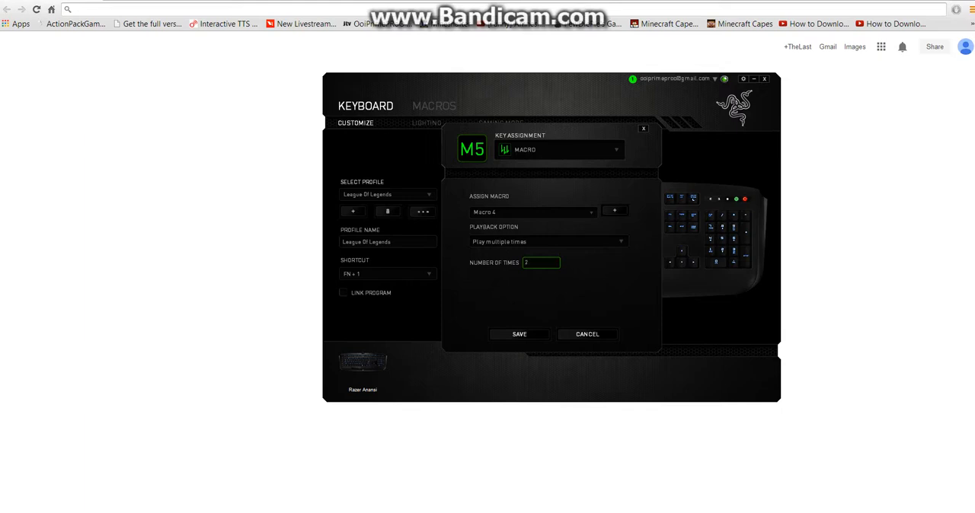
- Enter 10 as the Number of Times for Macro 4's playback
text(10)
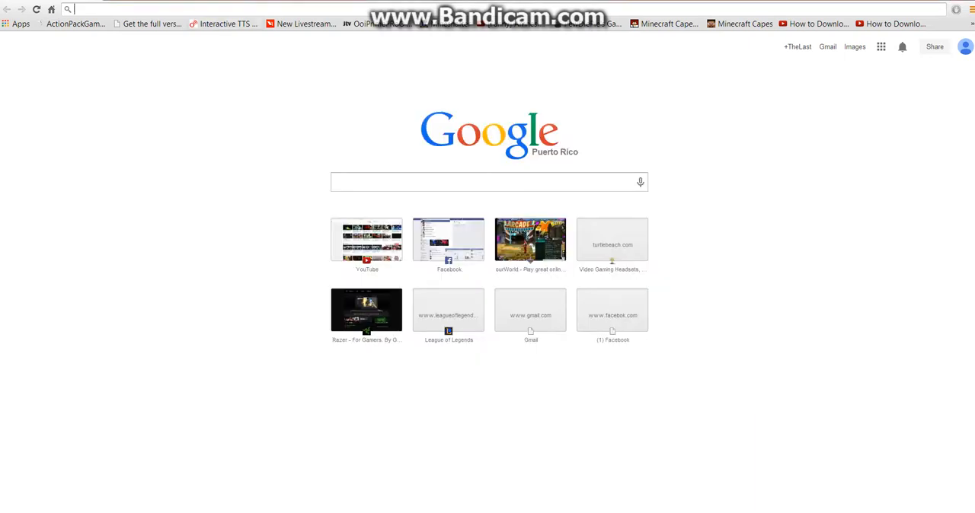
- Press M5 in Chrome and see 'test' typed repeatedly in the address bar
text(testtesttesttesttestt)
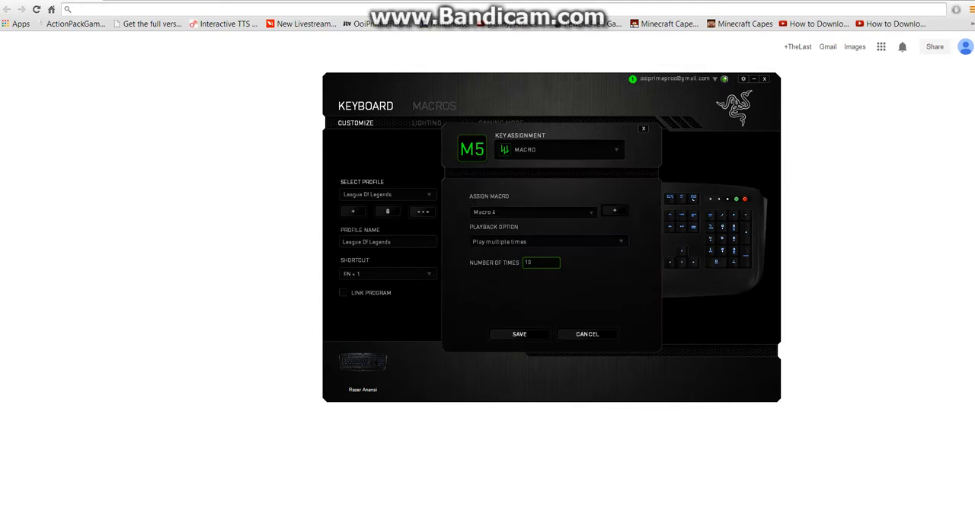
- Set M5 playback to toggle continuous playback with the key, then watch 'test' repeat
click(547, 241)
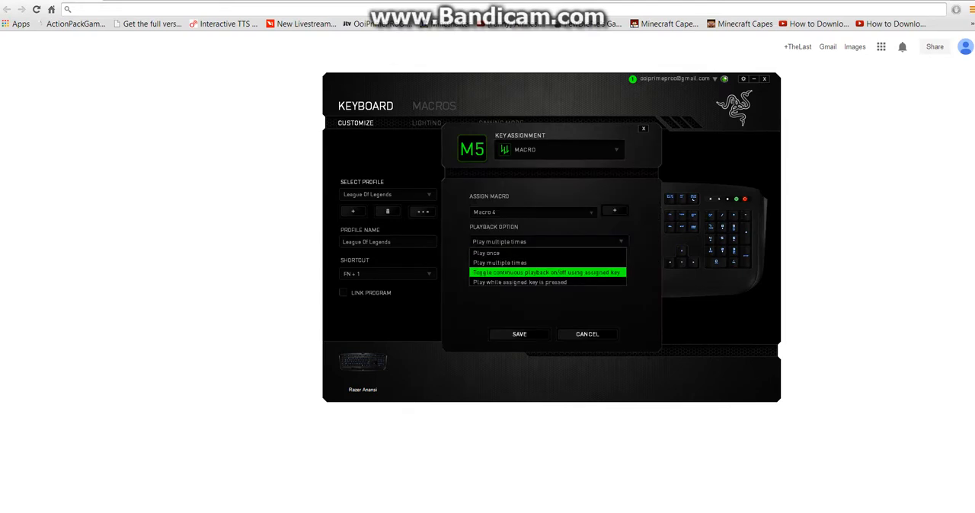
click(546, 273)
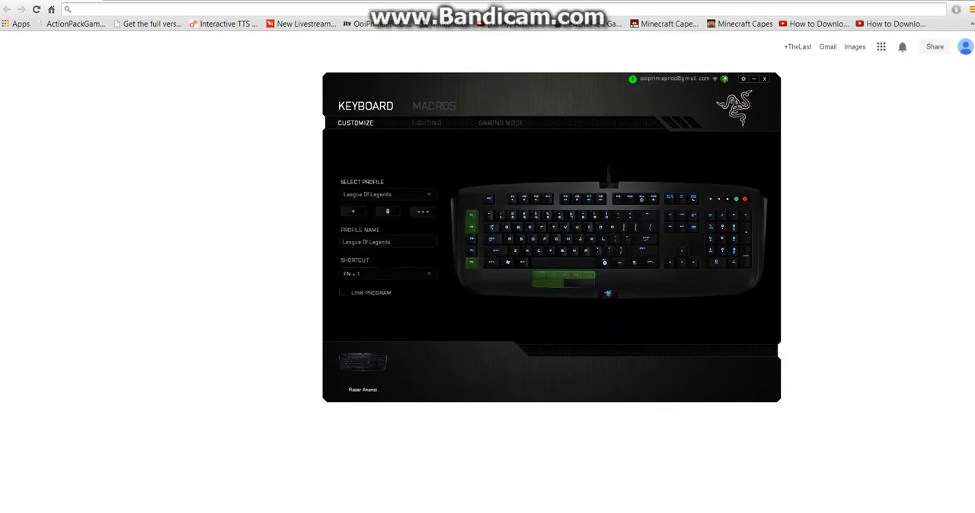
text(testtesttesttesttesttesttesttest)
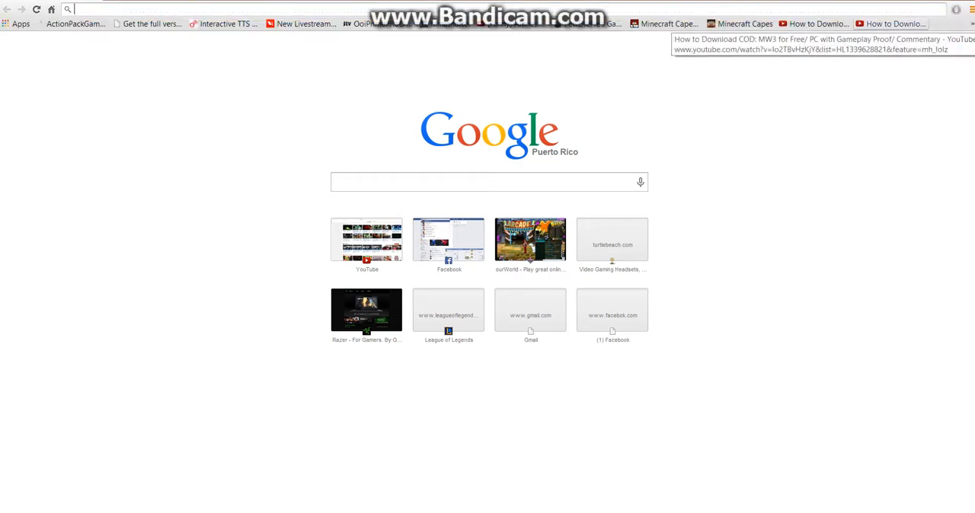
- Switch from Chrome back to Synapse's League Of Legends keyboard customization screen
click(367, 310)
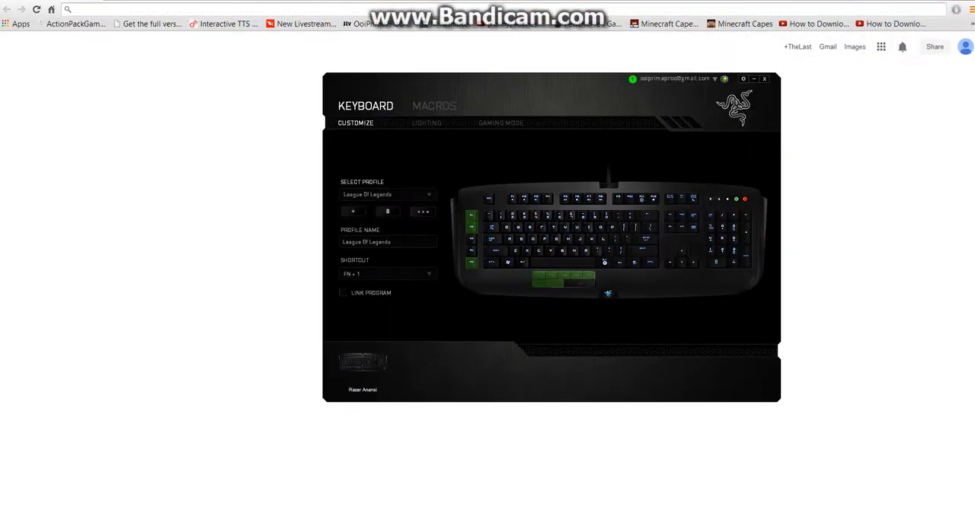